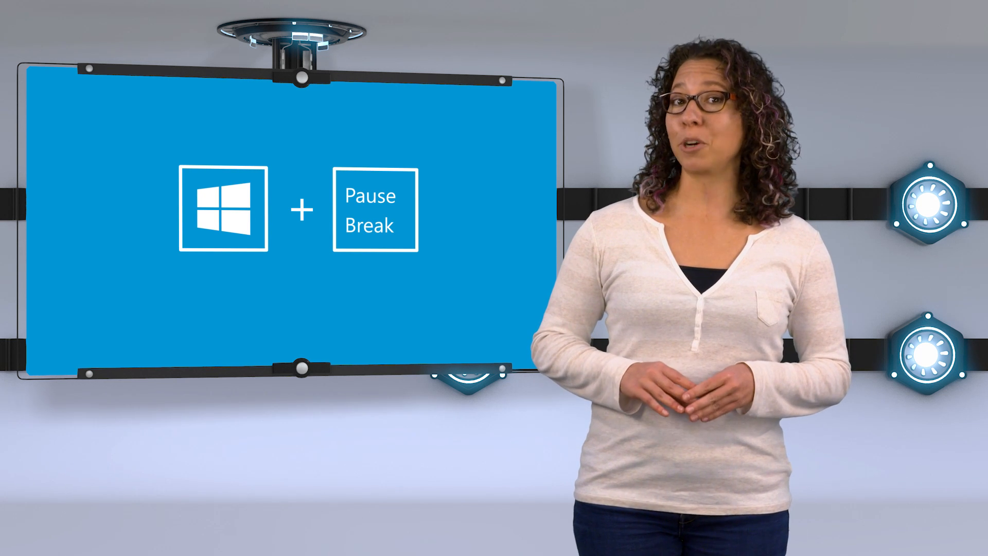
pyautogui.press('Win+Pause')
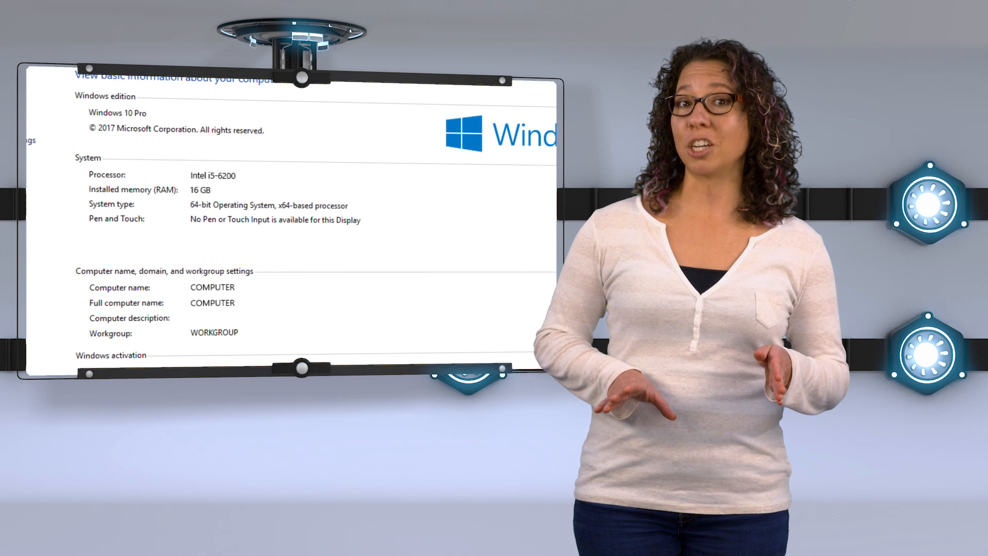